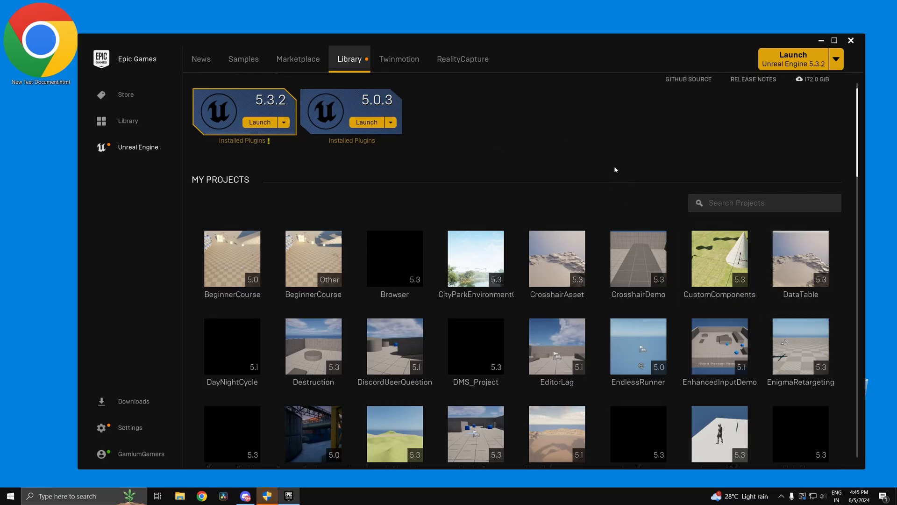
mouse_move(617, 195)
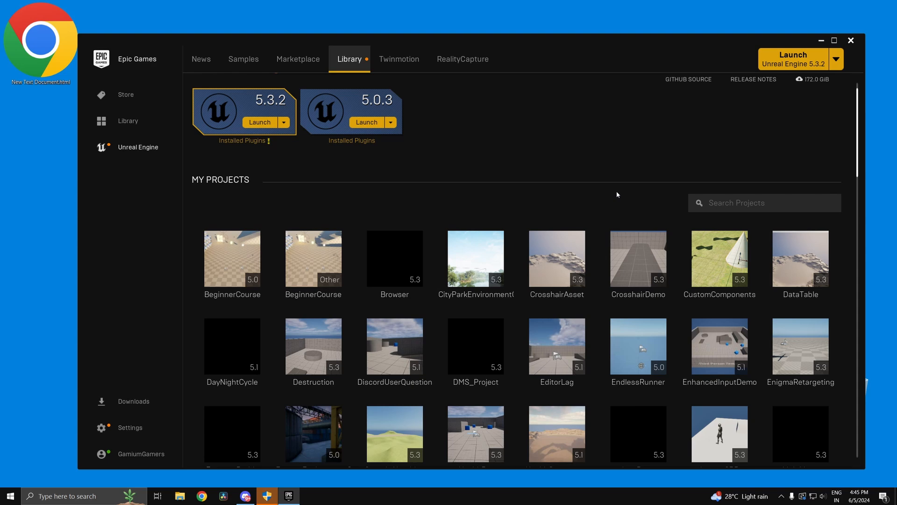
Launch Unreal Engine 5.3.2 from the Library's engine versions.
scroll(down, 3)
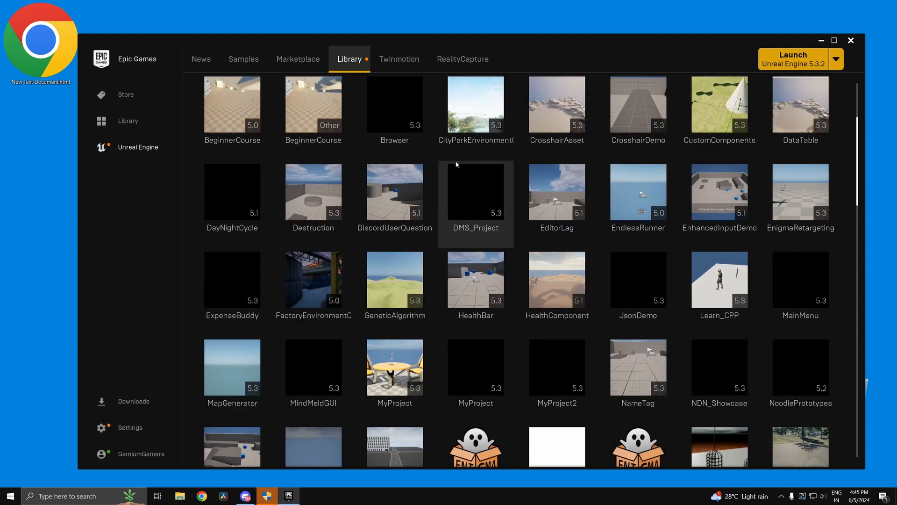
click(137, 147)
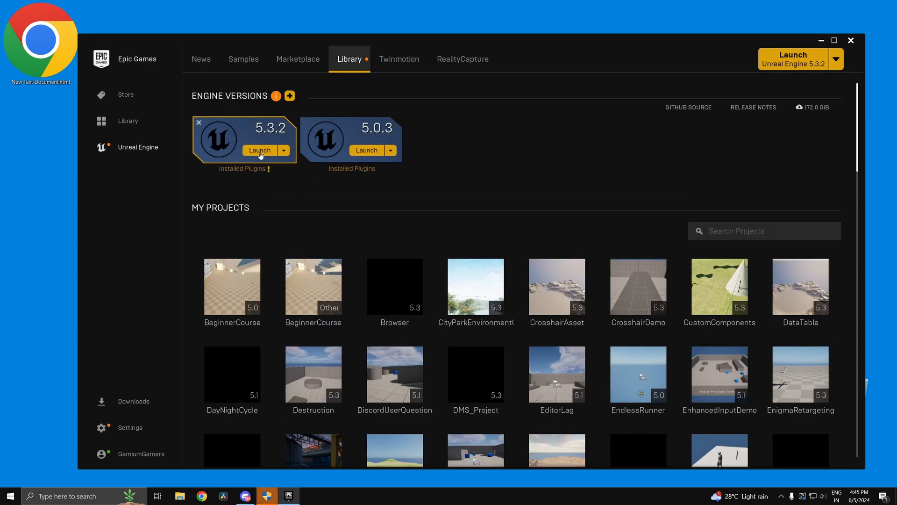
click(259, 150)
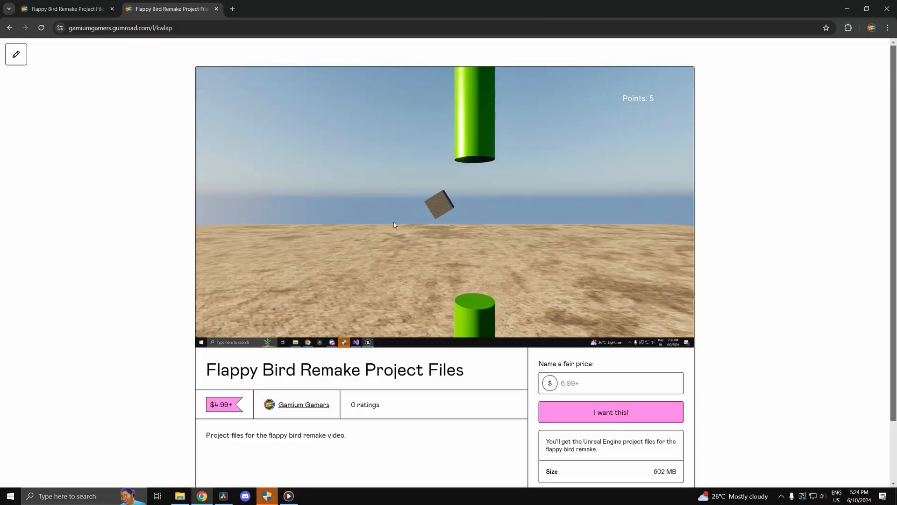
scroll(down, 3)
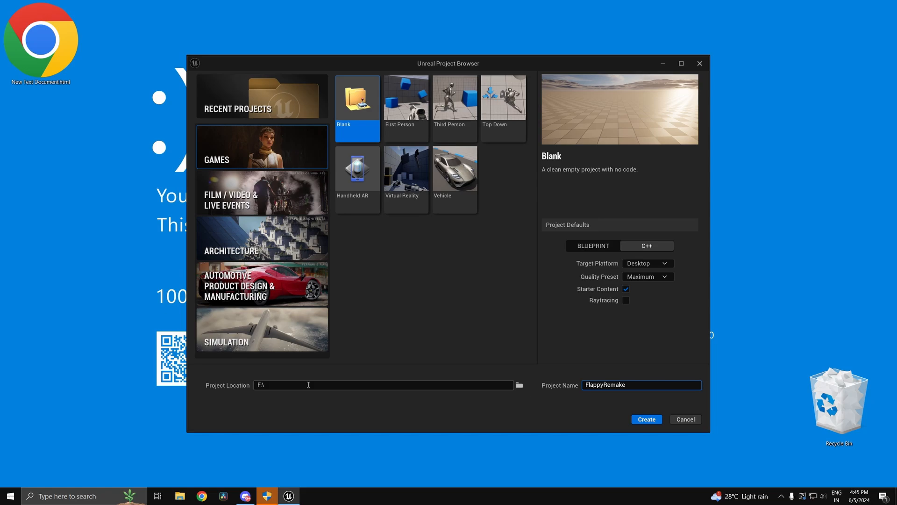
Create the blank Blueprint project FlappyRemake and reach the editor's Tools menu.
click(646, 419)
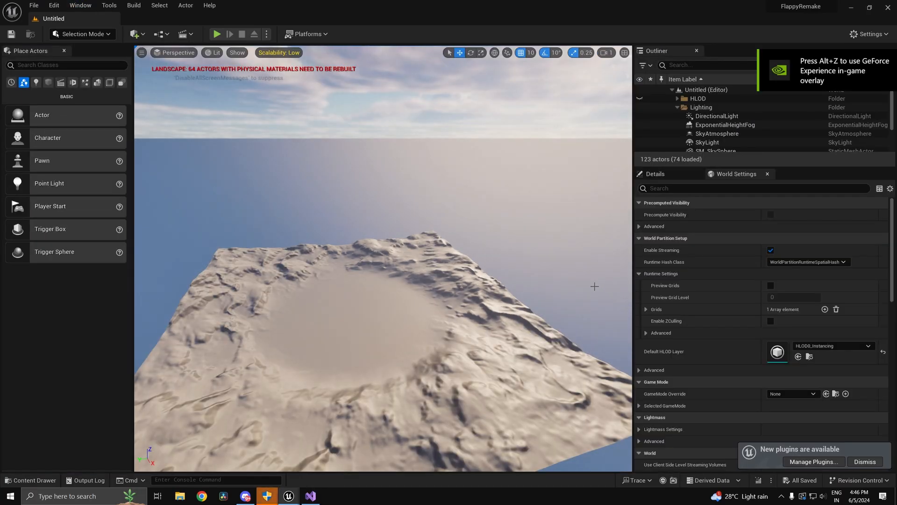
mouse_move(109, 5)
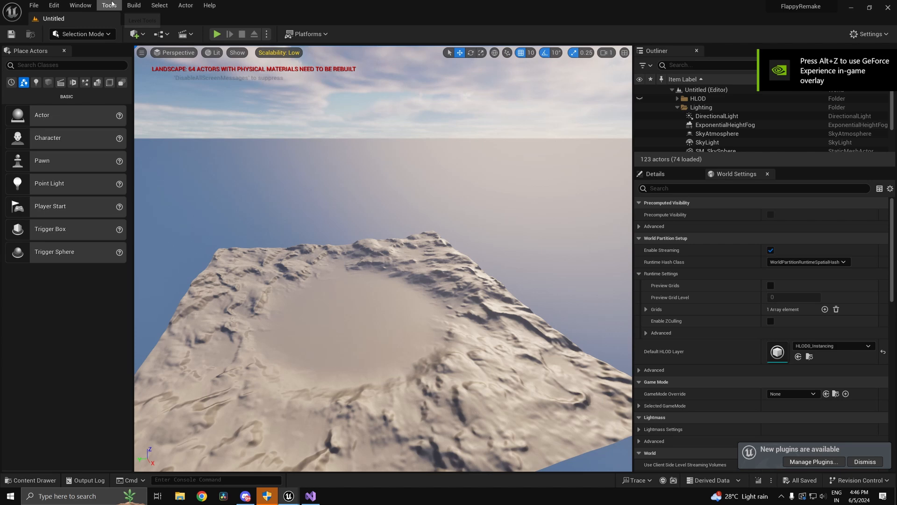
click(80, 5)
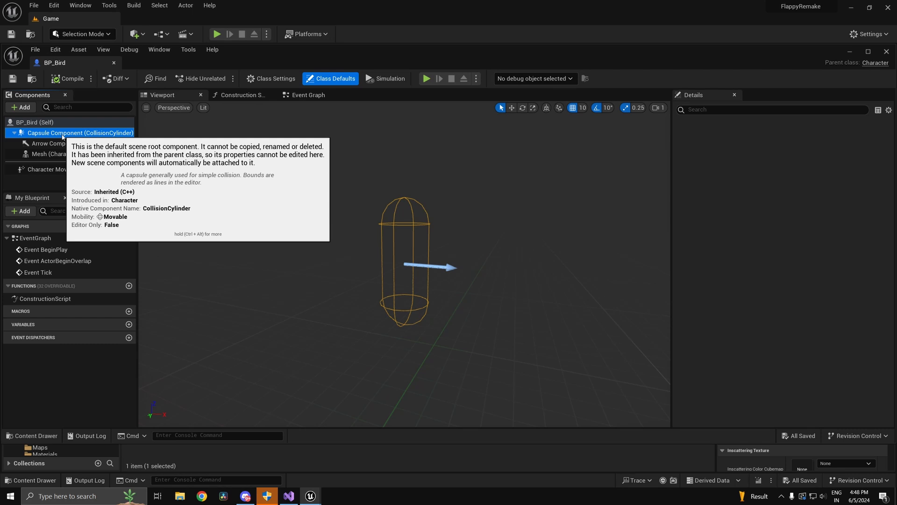
Wire the IA_Nudge input event to a Launch Character node in BP_Bird's graph.
click(64, 154)
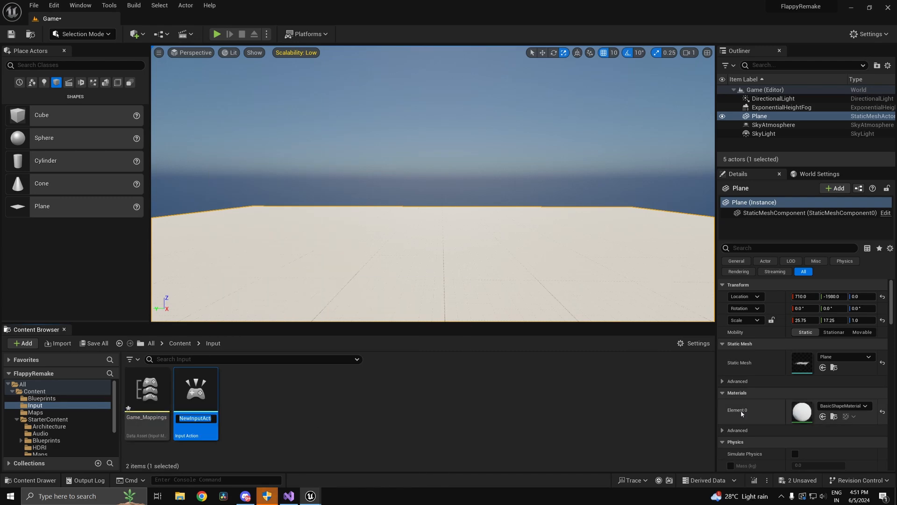
double_click(195, 390)
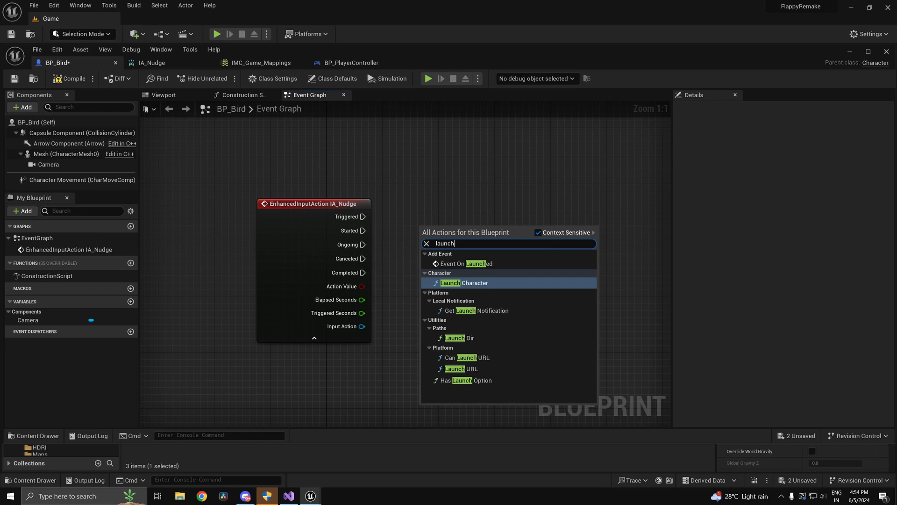
click(463, 282)
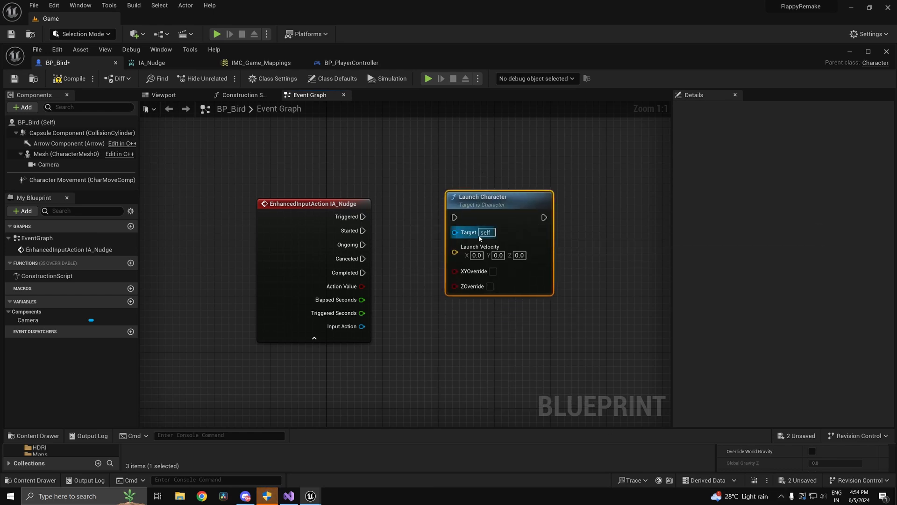
drag(362, 230, 454, 231)
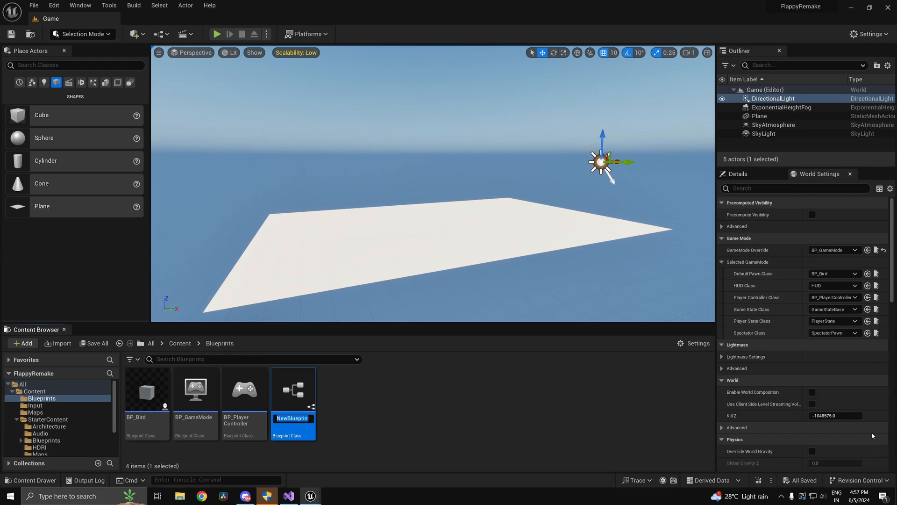
Add cylinder components to BP_Obstacle and a SpawnObstacles custom event in BP_GameMode.
double_click(293, 389)
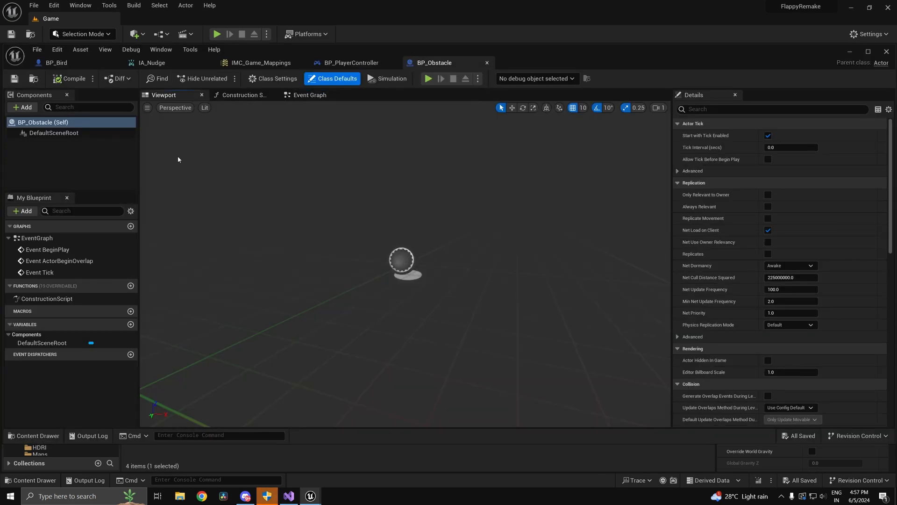
click(22, 107)
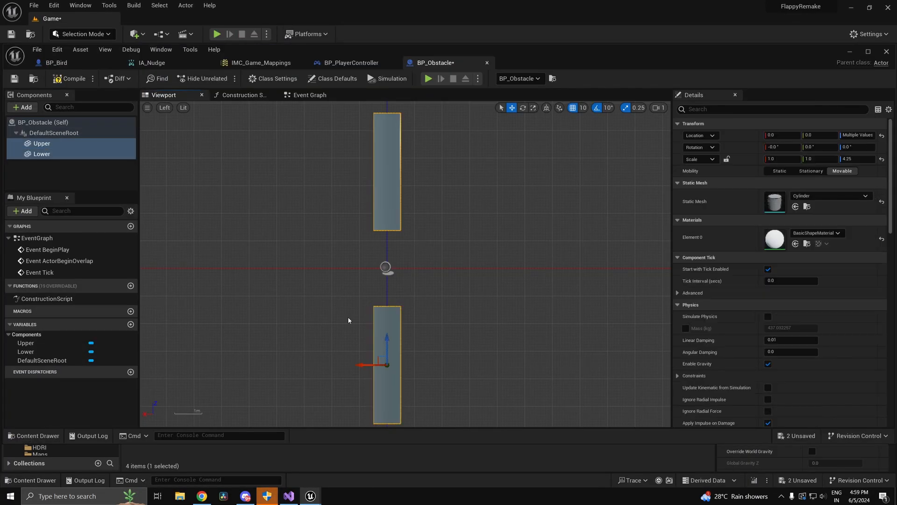
click(528, 62)
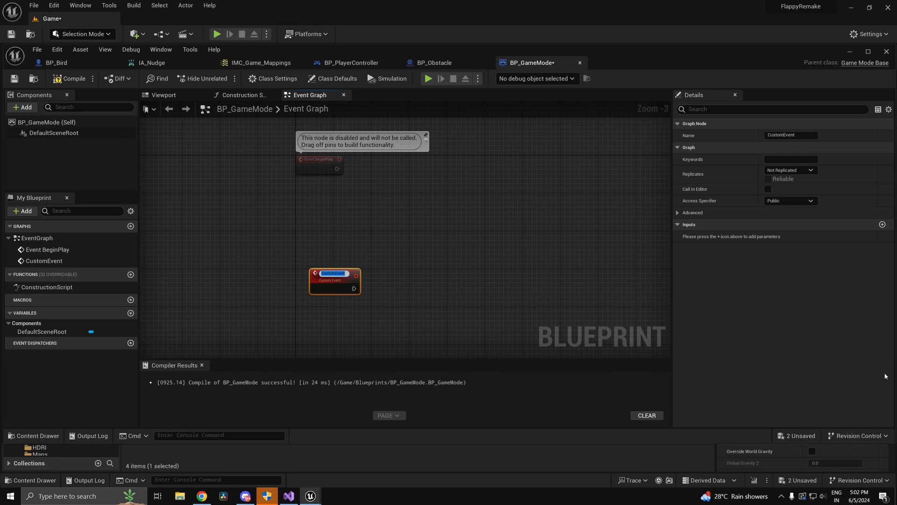
text(SpawnOb)
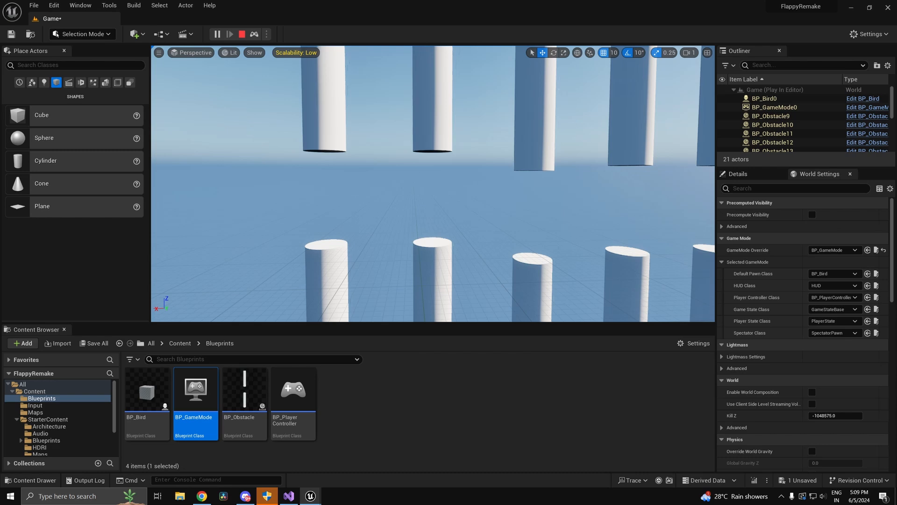
Stop the test and give the obstacle's upper pipe a collision box.
click(242, 34)
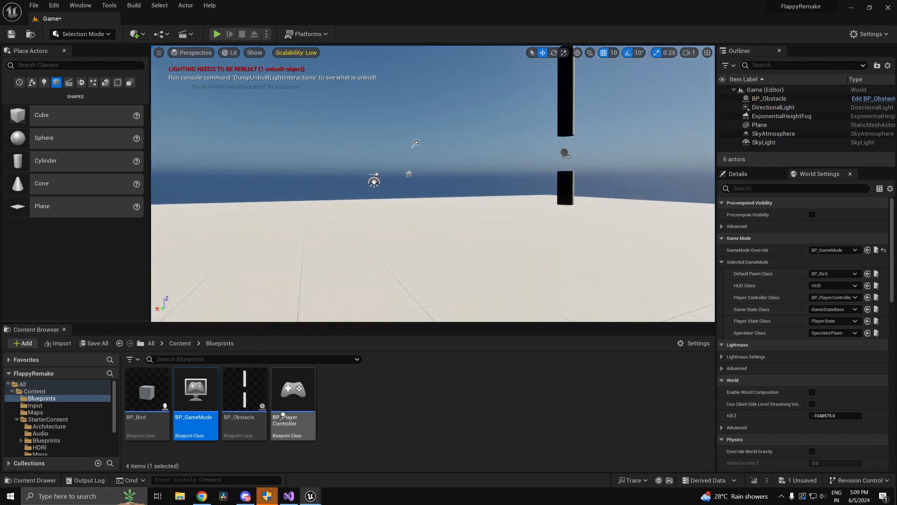
double_click(194, 393)
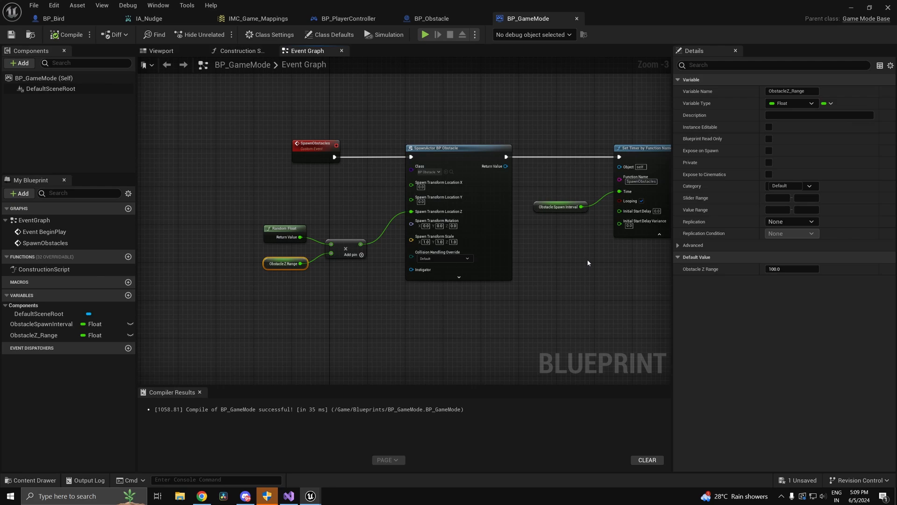
click(430, 18)
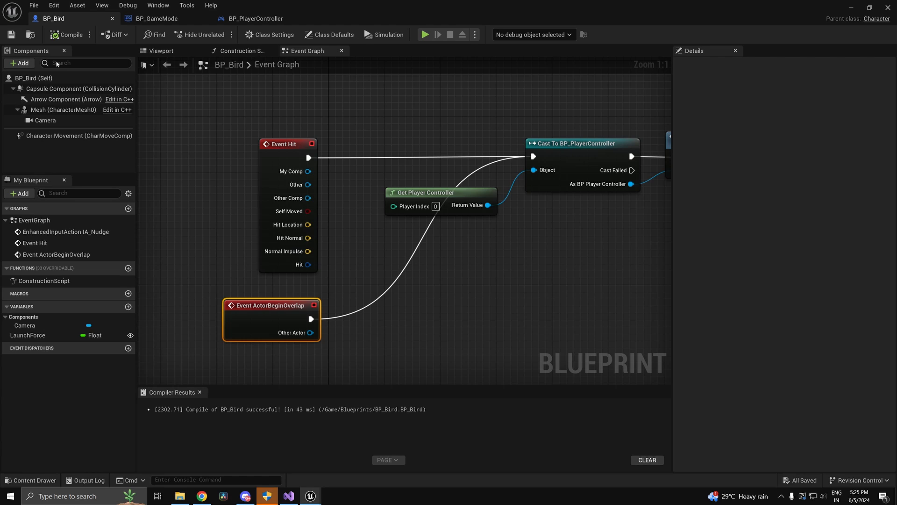
click(350, 18)
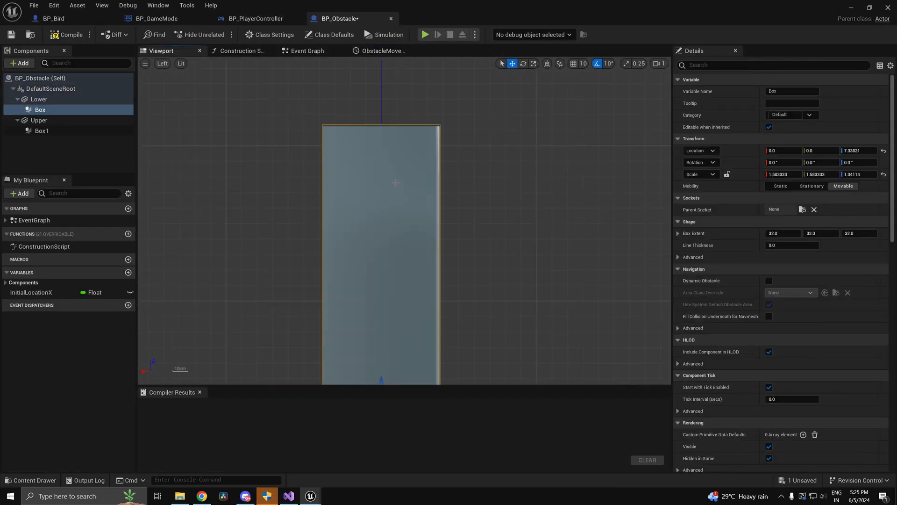
click(41, 130)
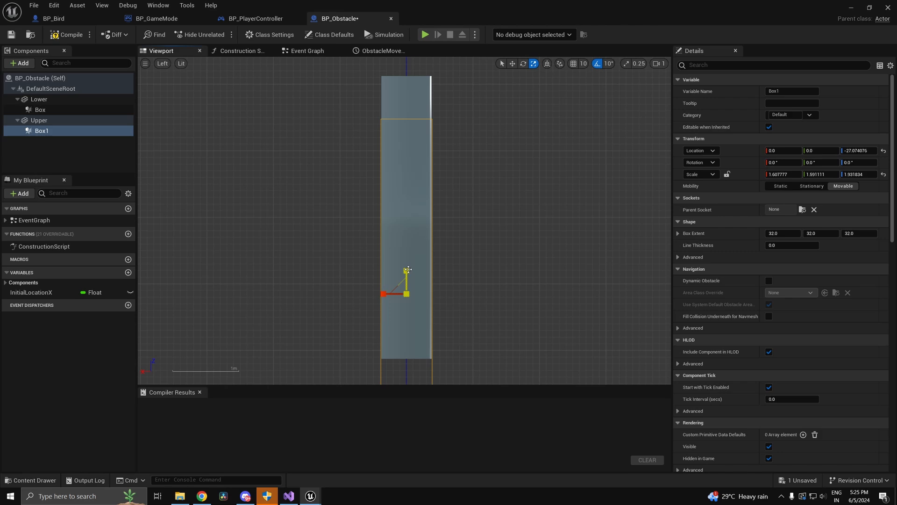
Add a variable to the player controller and play-test the bird between the pipes.
click(255, 18)
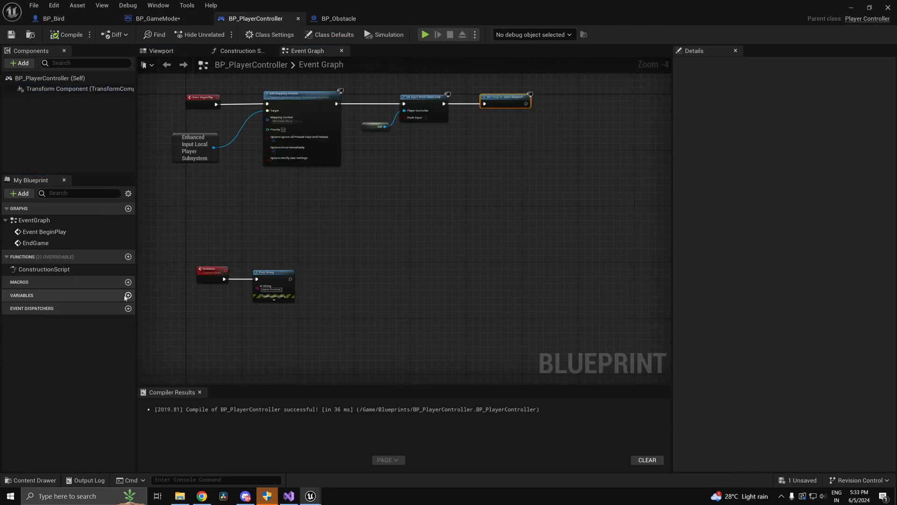
click(52, 18)
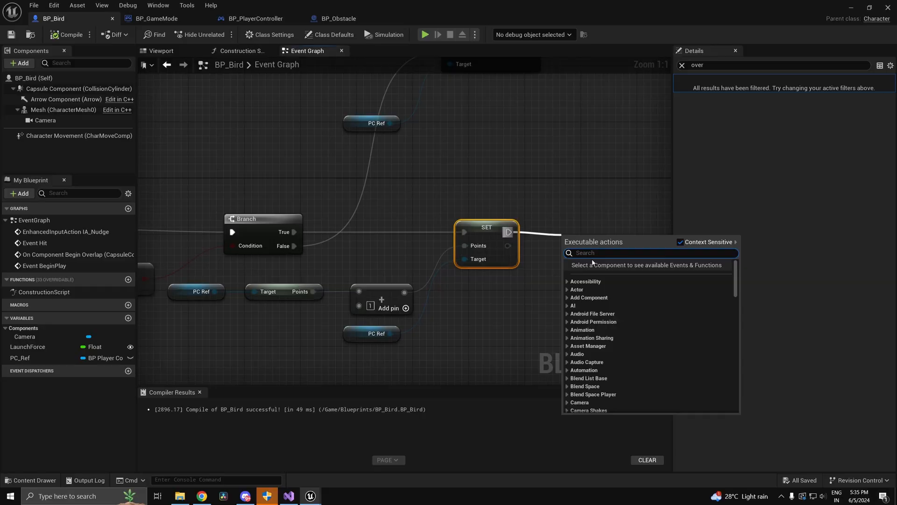
click(426, 34)
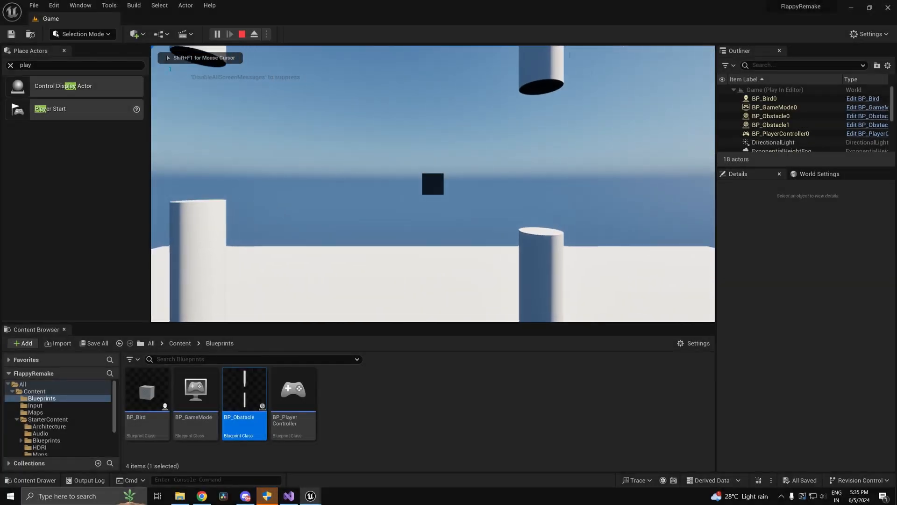
Create the BP_ScorecardWB widget and review the game mode and player controller.
click(241, 34)
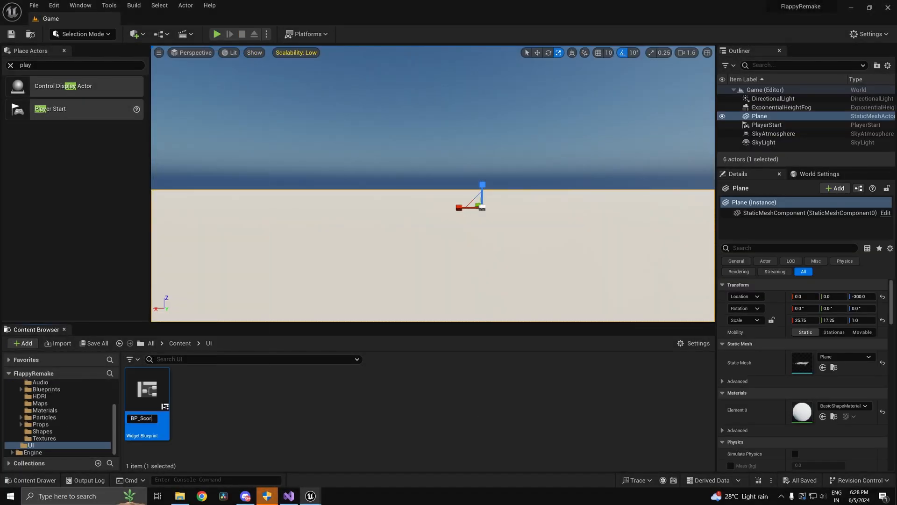
double_click(146, 389)
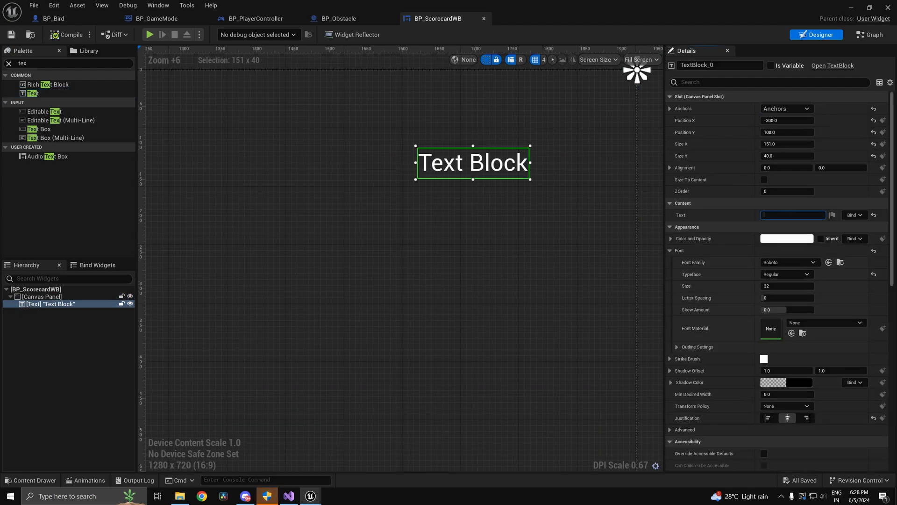
click(160, 18)
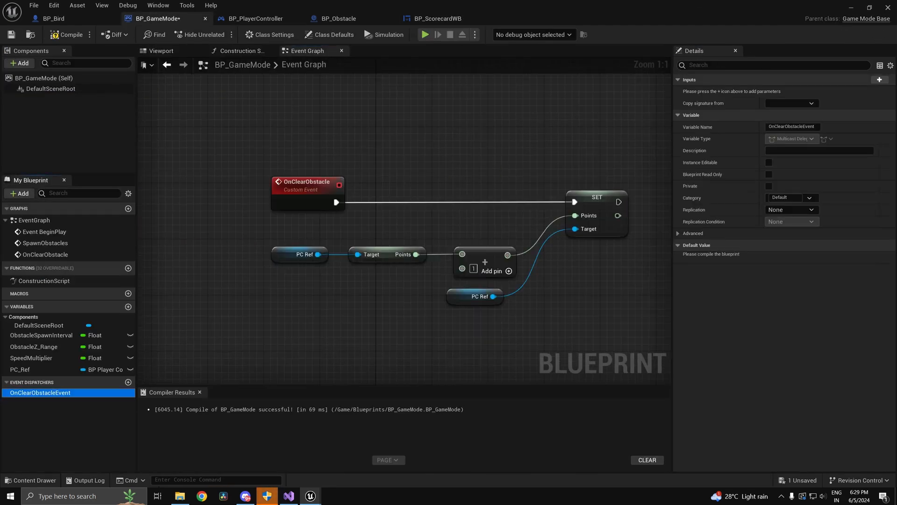
click(256, 18)
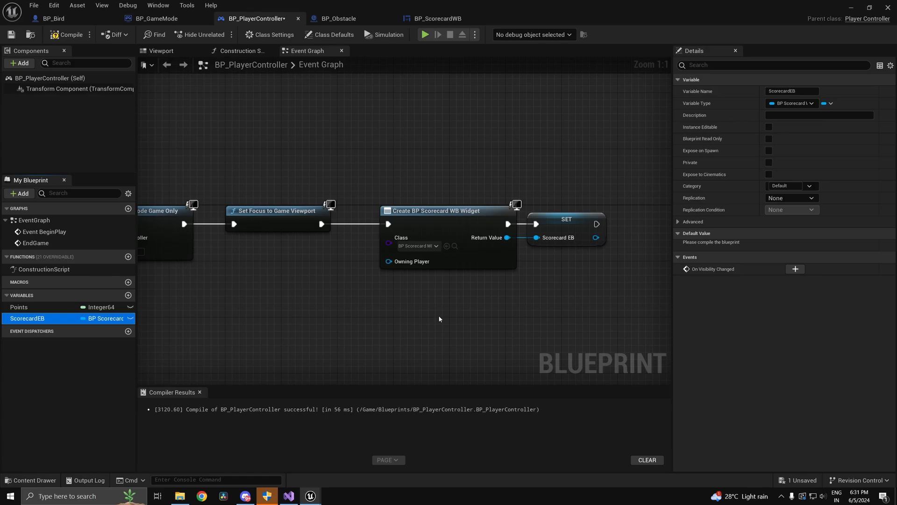
Wire BP_GameMode's OnClearObstacle event to update points and call OnClearObstacleEvent.
click(425, 34)
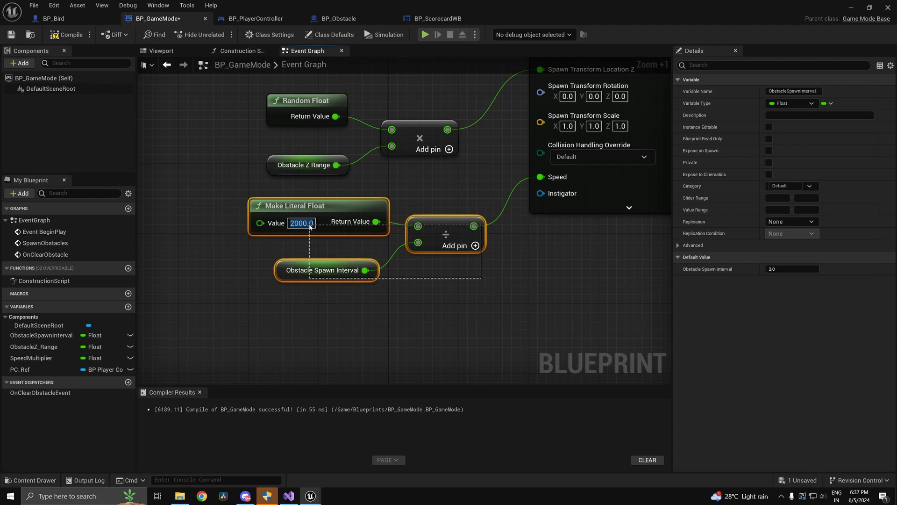
click(337, 18)
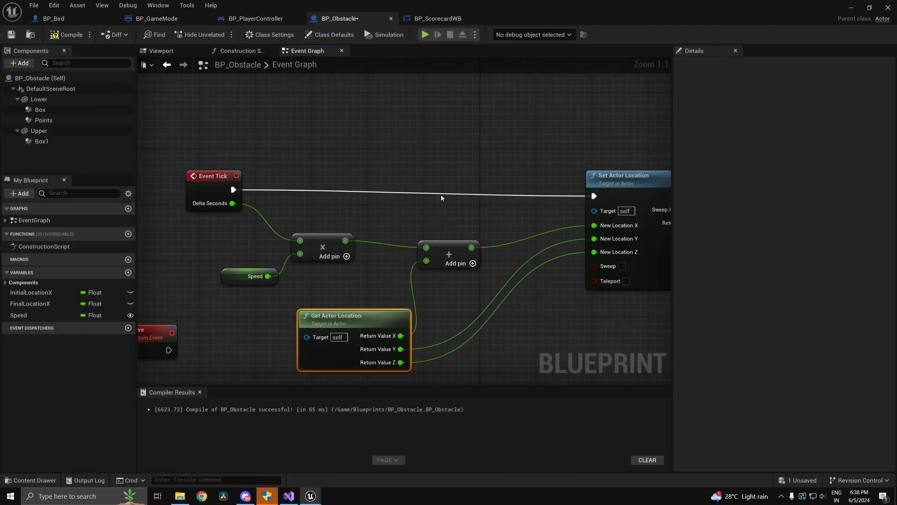
click(161, 51)
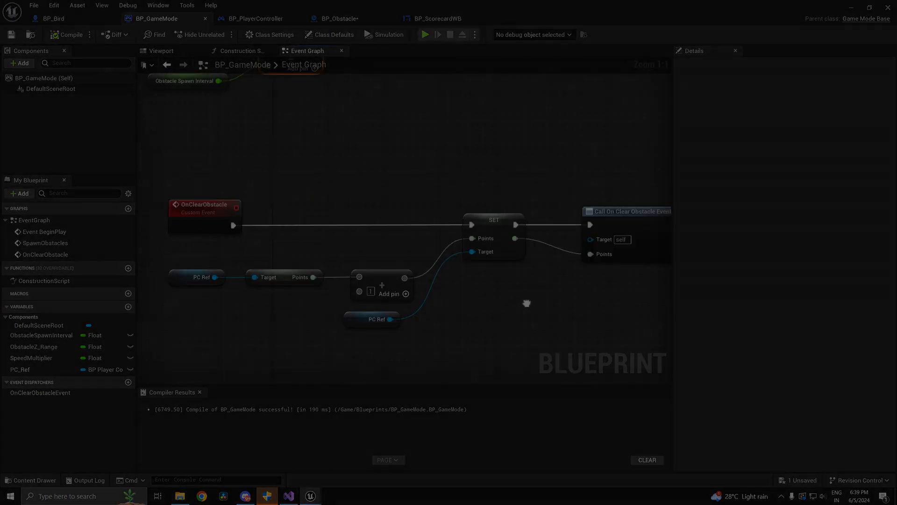
click(526, 18)
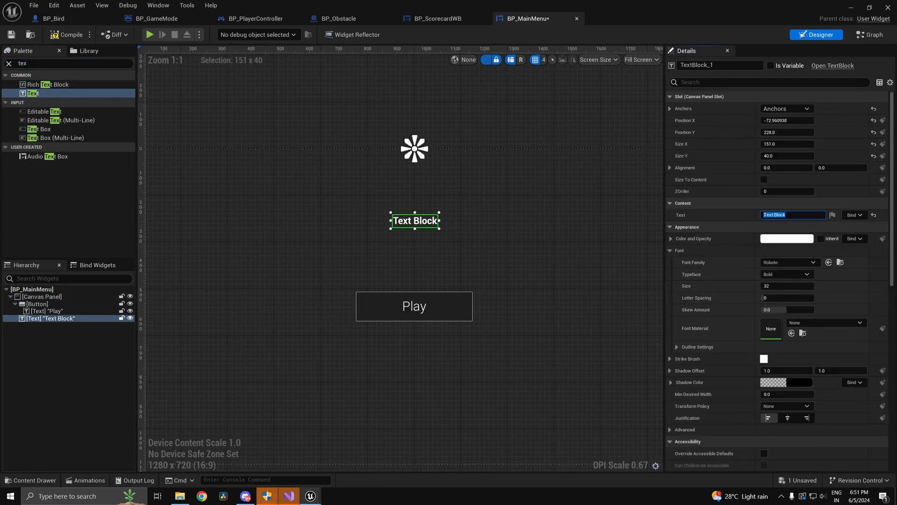
Add 'High Score:' label and a bold 'FLAPLESS BIRD' title at font size 50 to BP_MainMenu.
text(High Score:)
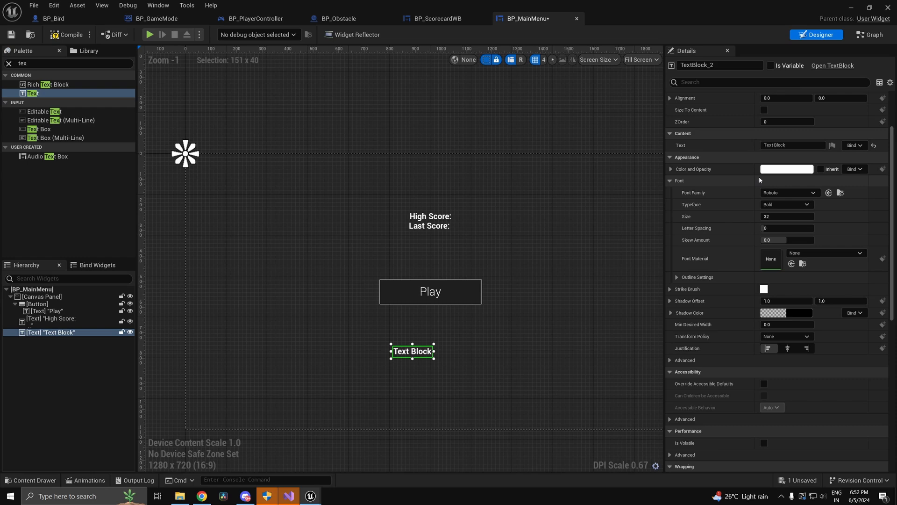
text(FLAPLES BIRD)
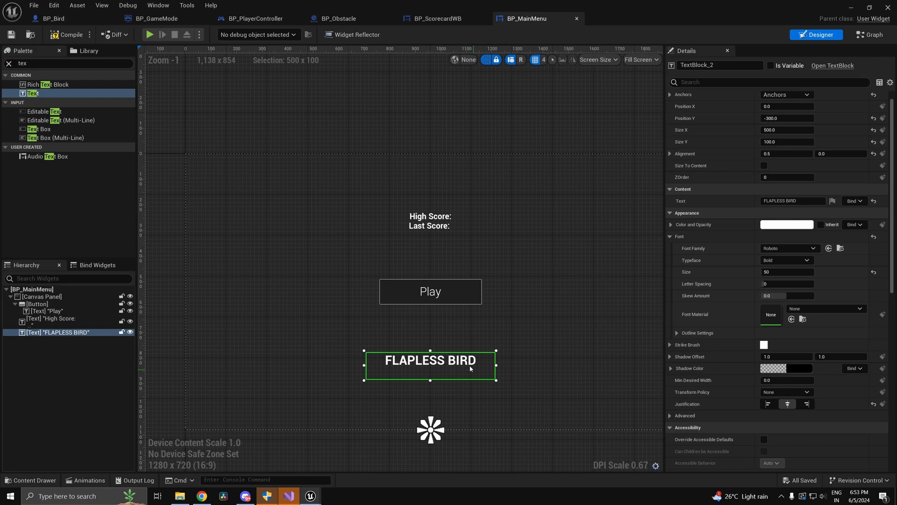
click(50, 318)
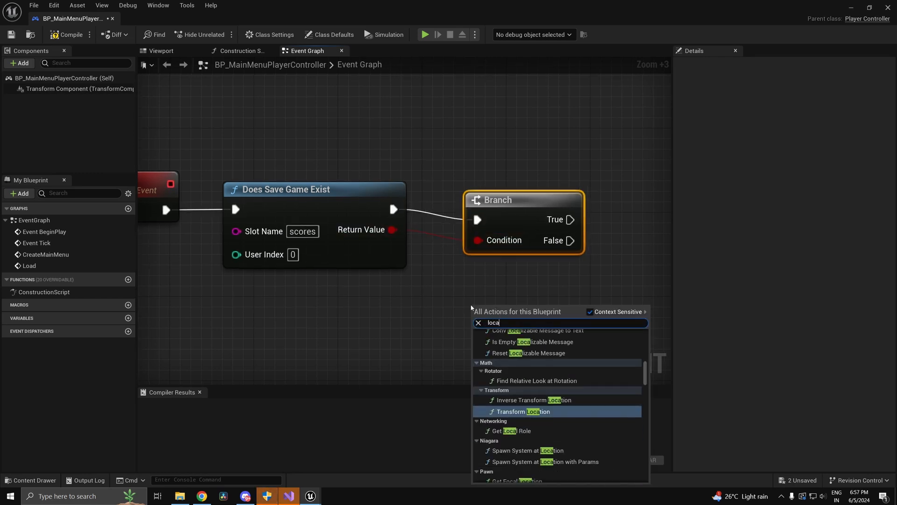
Add a Load Game from Slot node for the scores save, then an Integer64 Scores variable in BP_MainGameInstance.
text(load game)
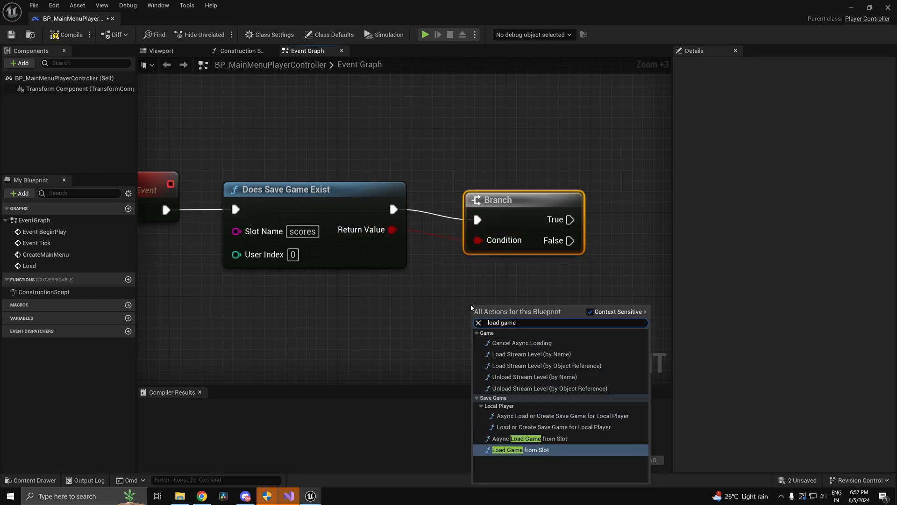
click(554, 426)
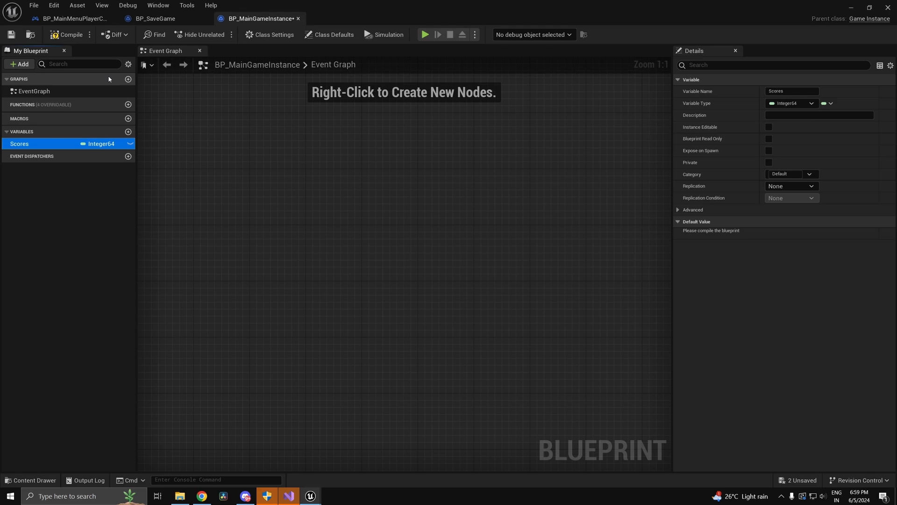
click(68, 18)
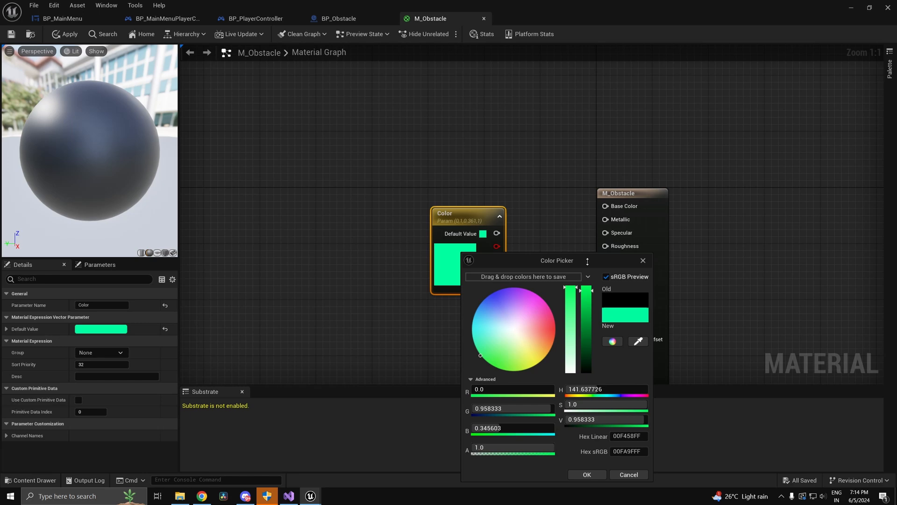
Confirm a bright green for M_Obstacle's Color parameter.
click(587, 474)
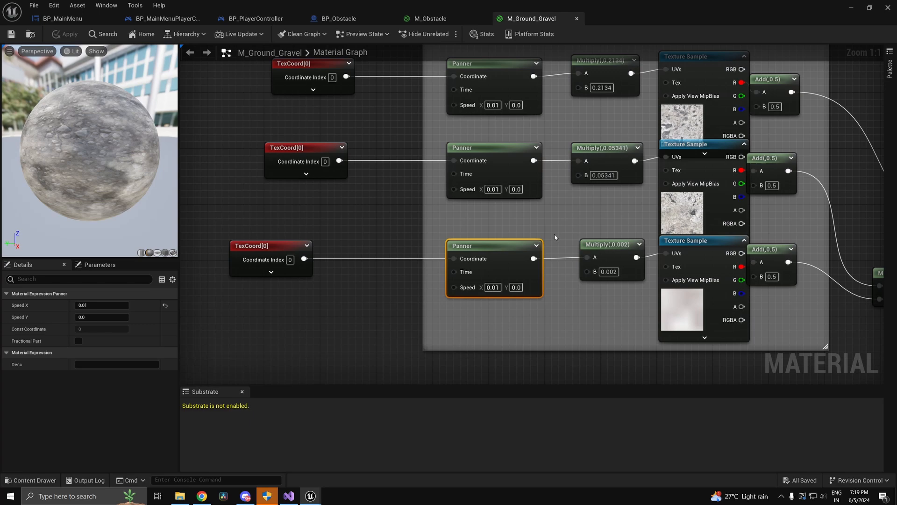
Feed a Speed parameter of -0.05 into the gravel panner and preview the sand ground in the level.
scroll(down, 3)
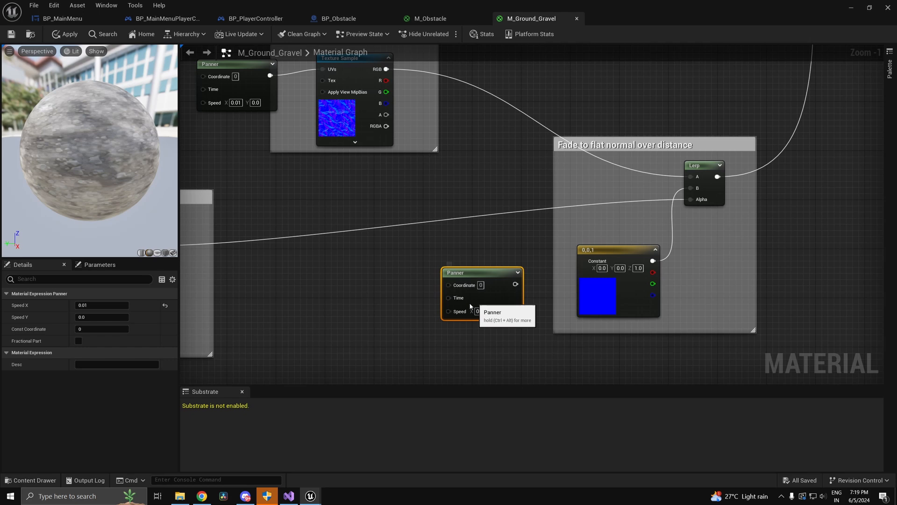
scroll(down, 3)
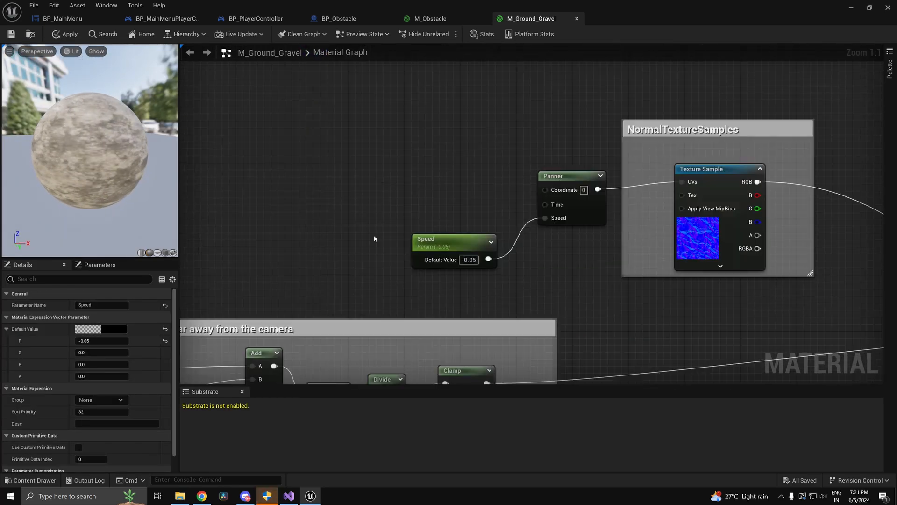
click(64, 33)
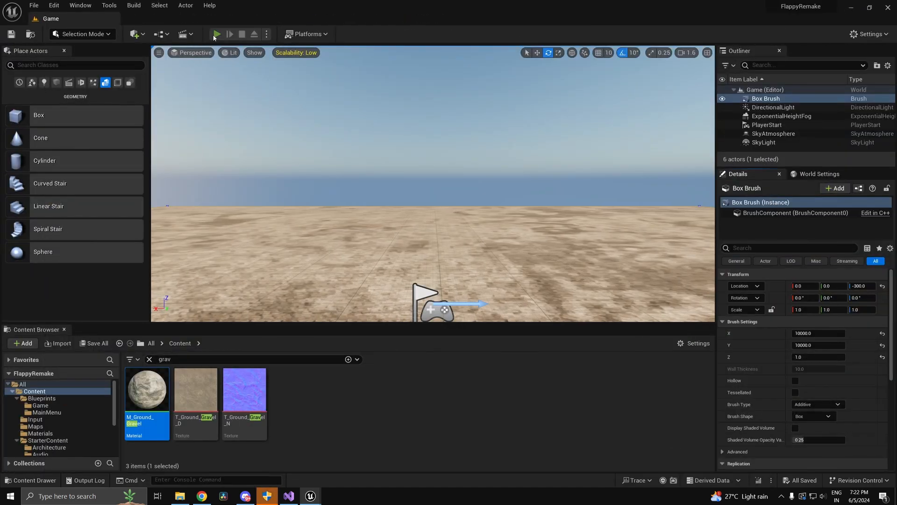
Test-play the game, then bring up the M_Ground_Gravel material for its Speed parameter.
click(217, 34)
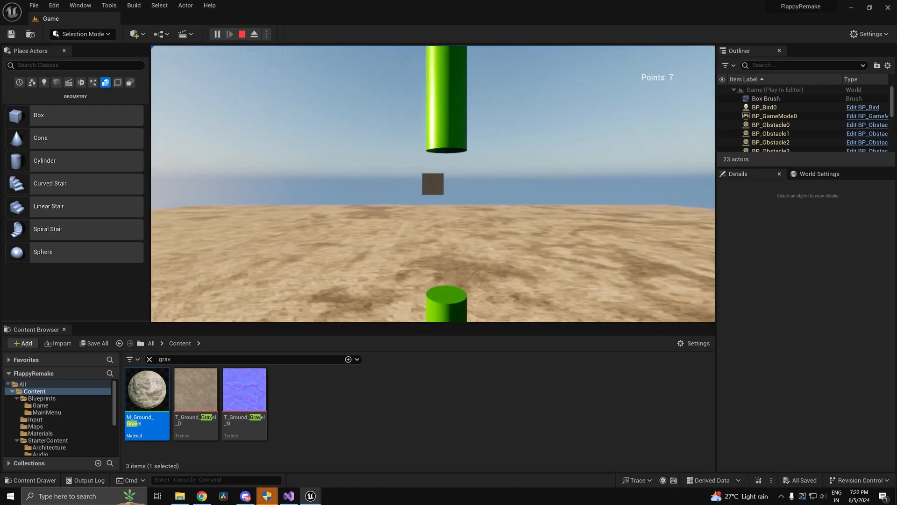
double_click(146, 389)
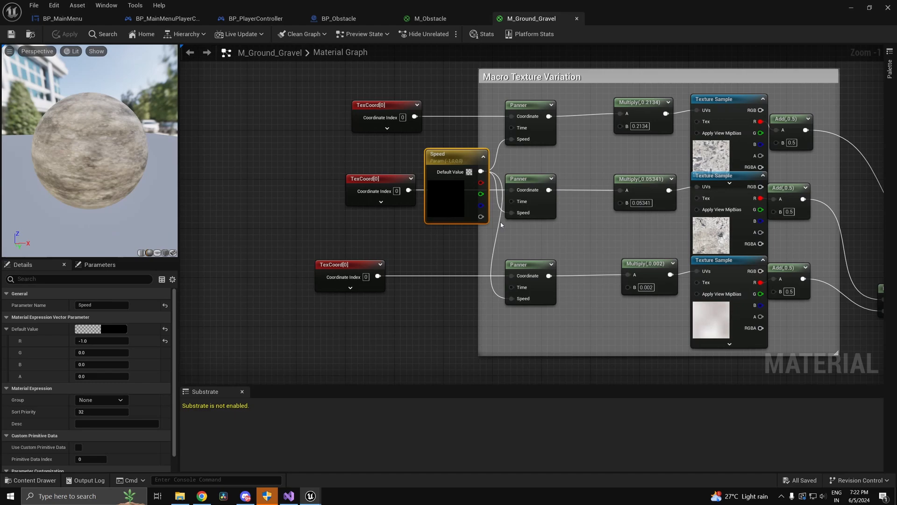